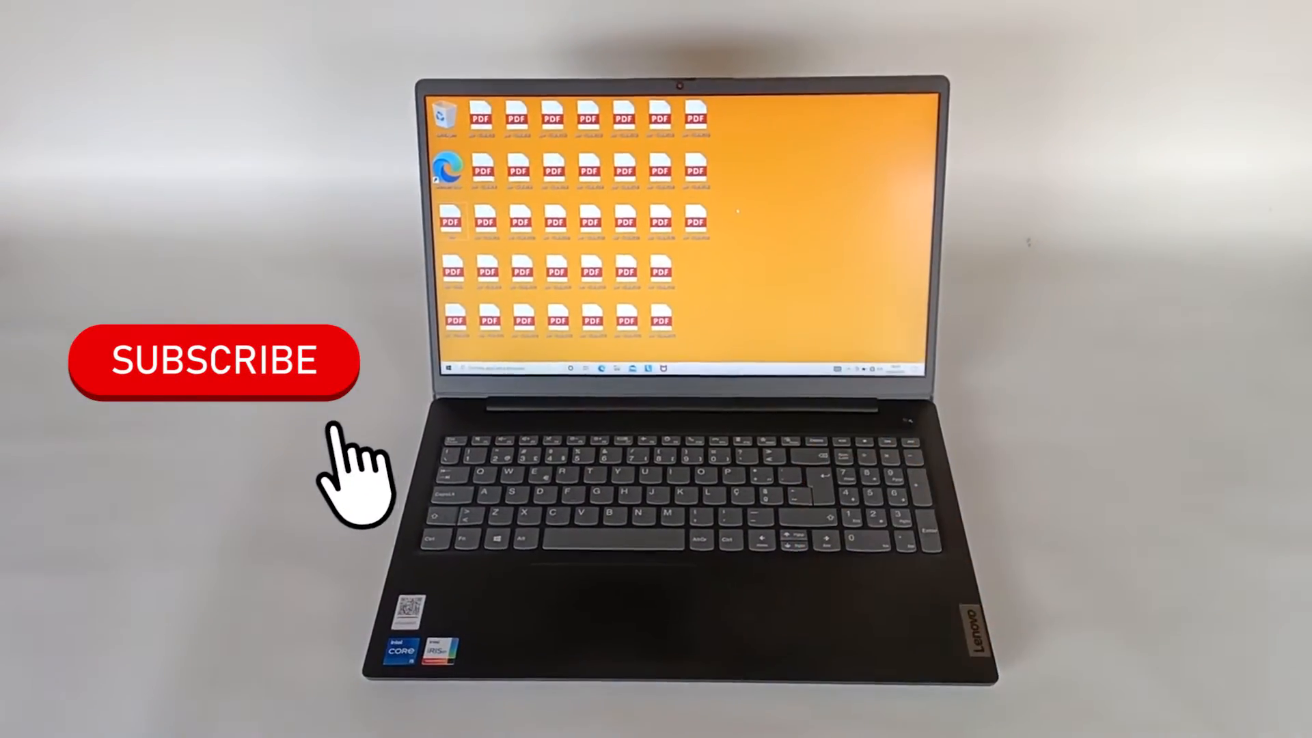
Bring up the Novo Button Menu and highlight System Recovery.
left_click(215, 361)
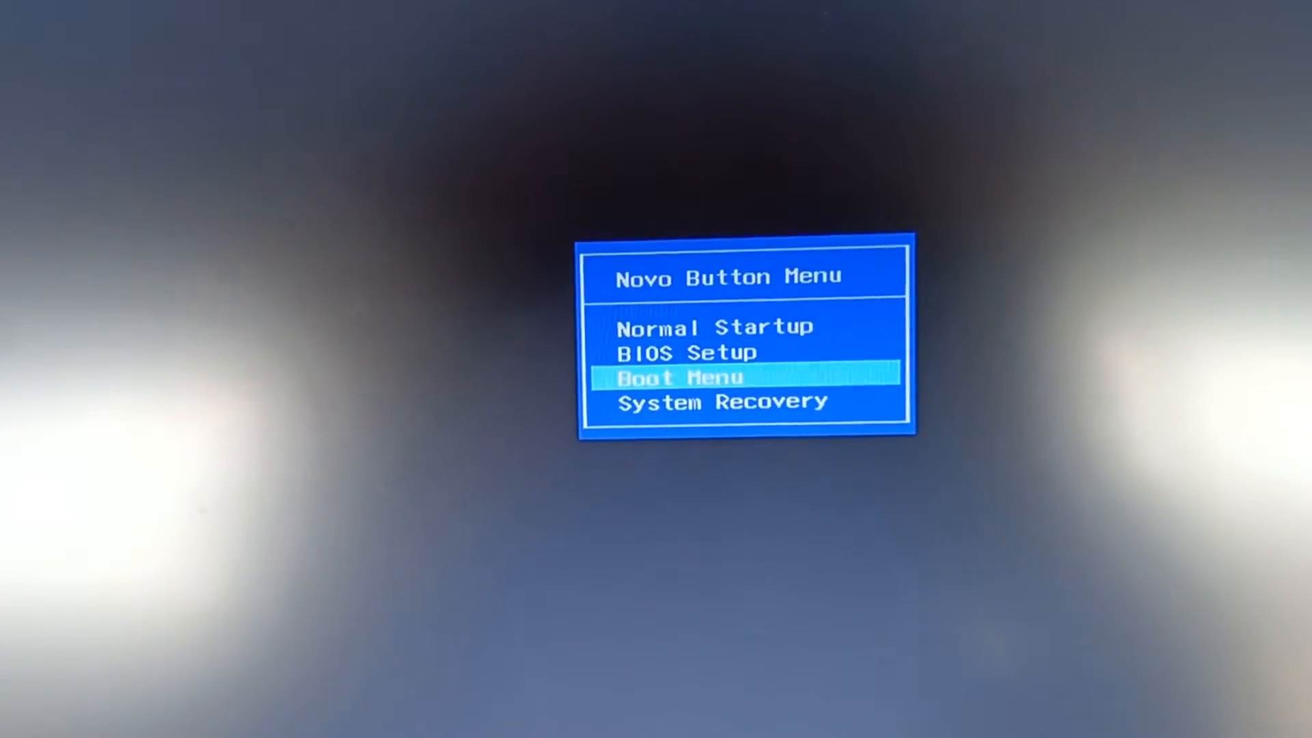
key("down")
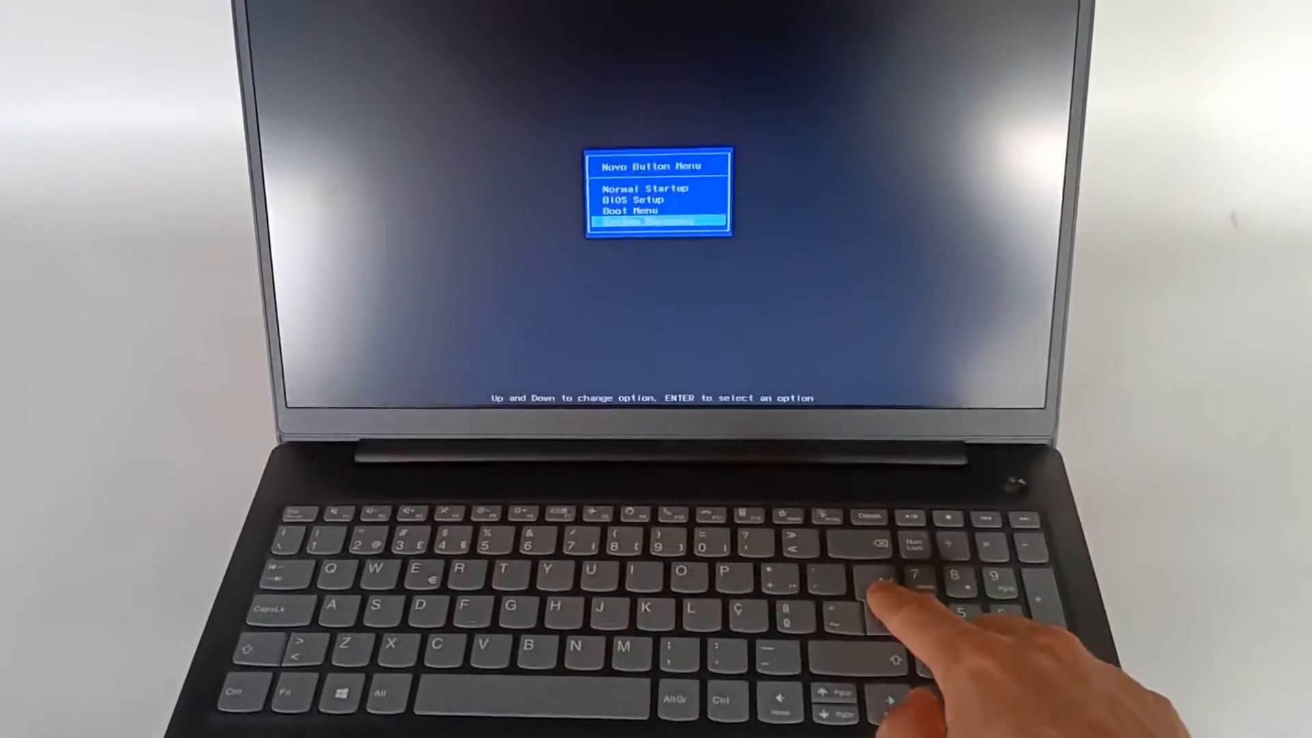
Start System Recovery so the 'Choose an option' screen loads.
key("enter")
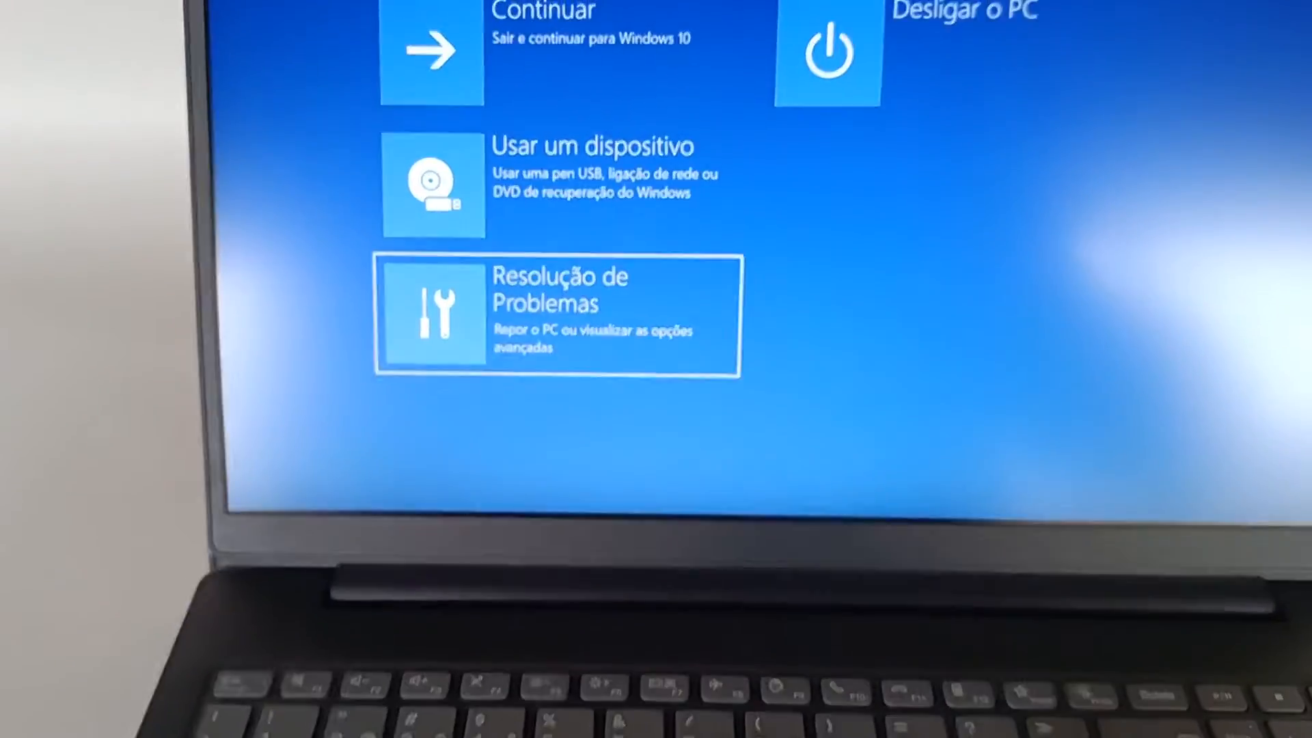
Go through Resolução de Problemas to the Opções avançadas screen.
left_click(556, 315)
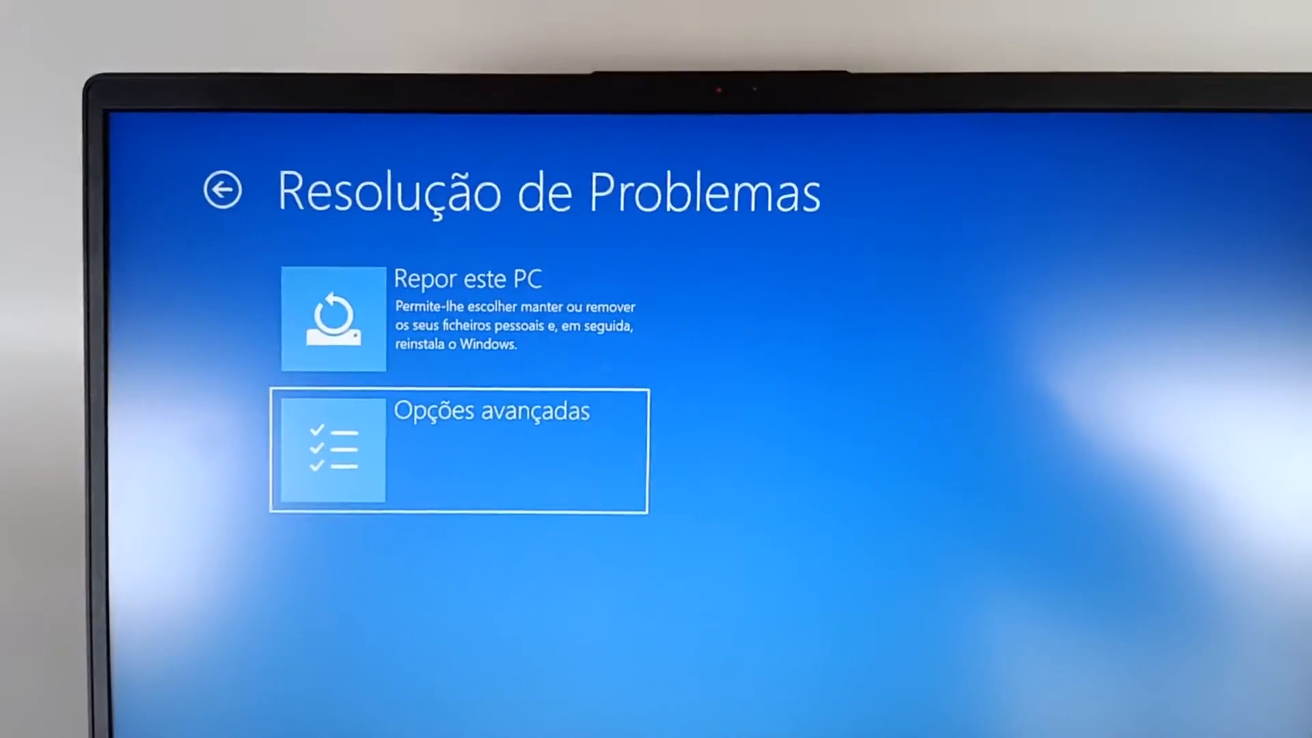
left_click(457, 449)
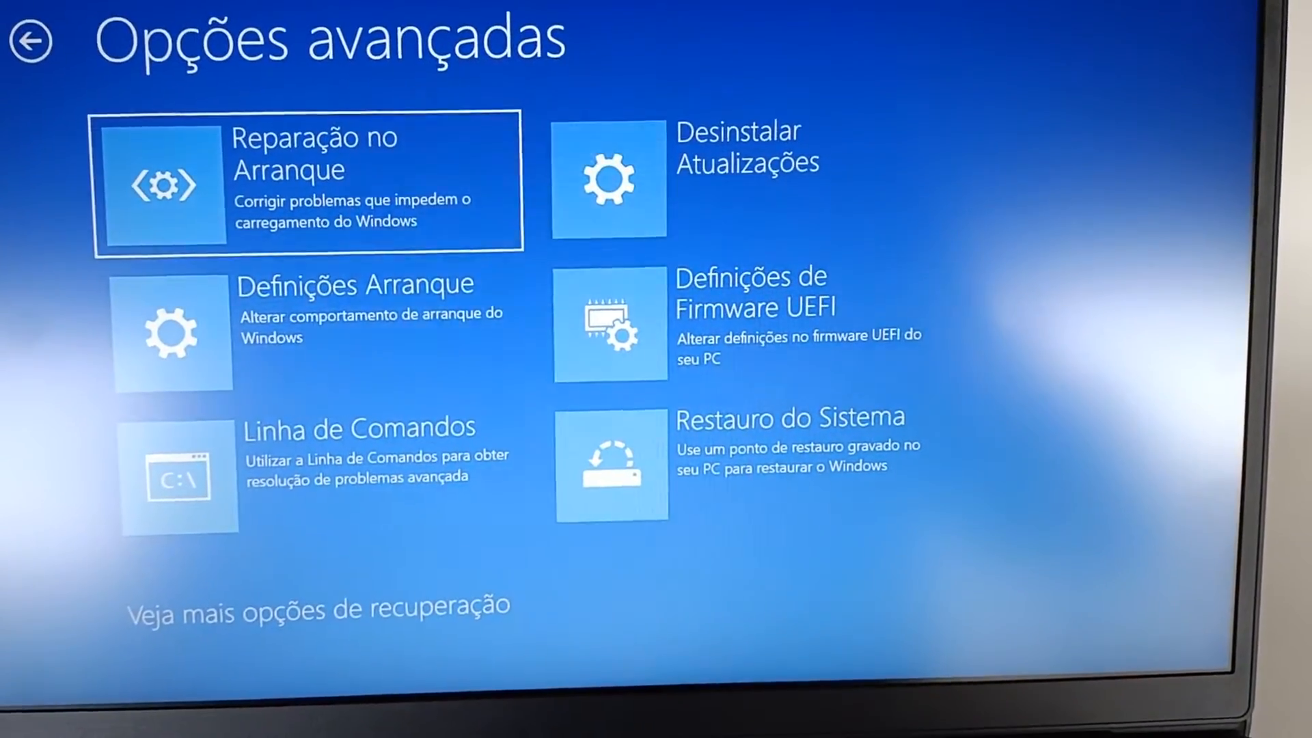
Return to Troubleshoot and choose Repor este PC, showing keep-files or remove-everything.
left_click(724, 180)
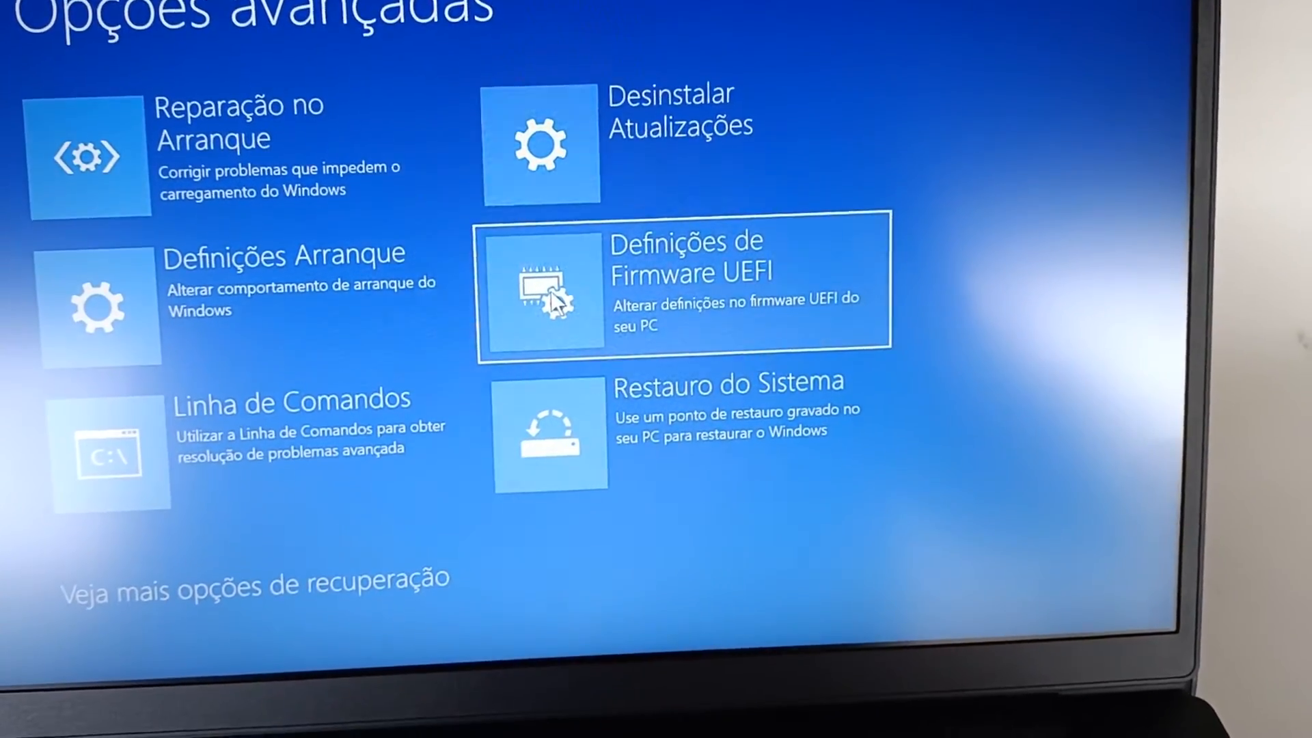
key("Down")
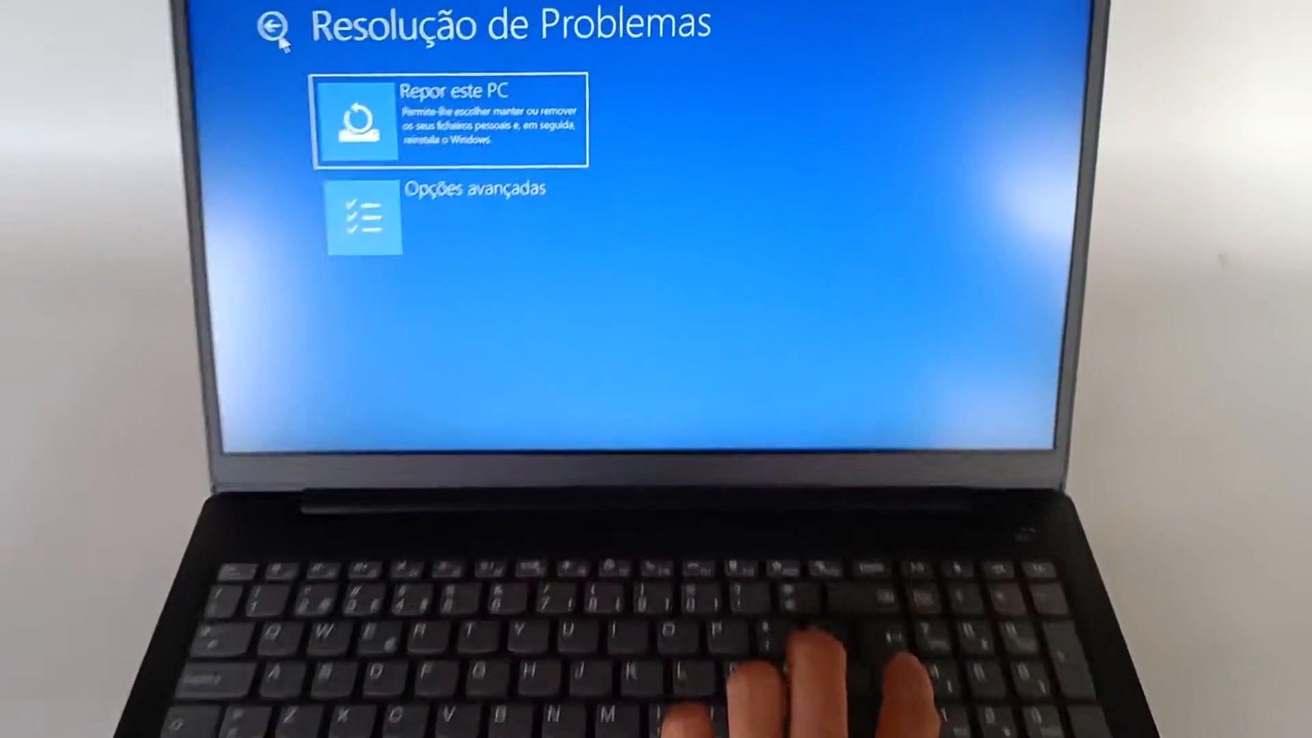
left_click(448, 122)
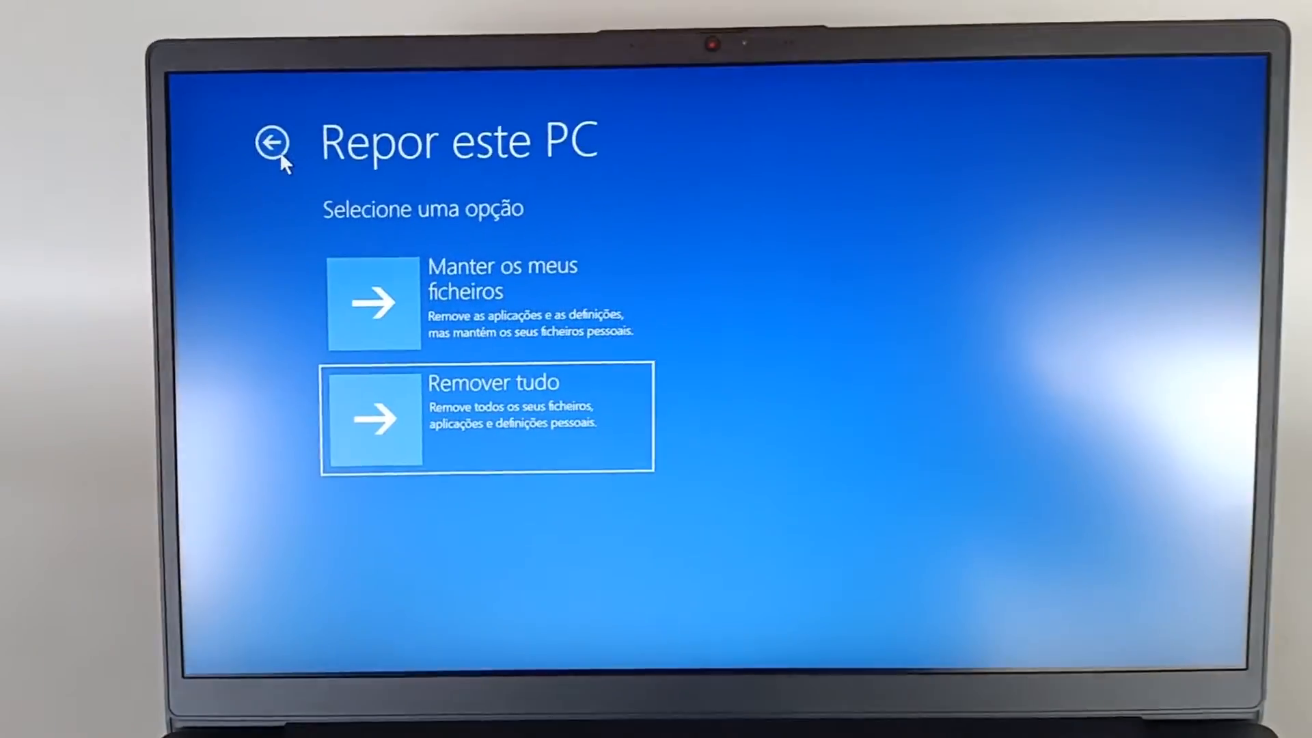
Choose Remover tudo so the cloud or local reinstall question appears.
left_click(485, 415)
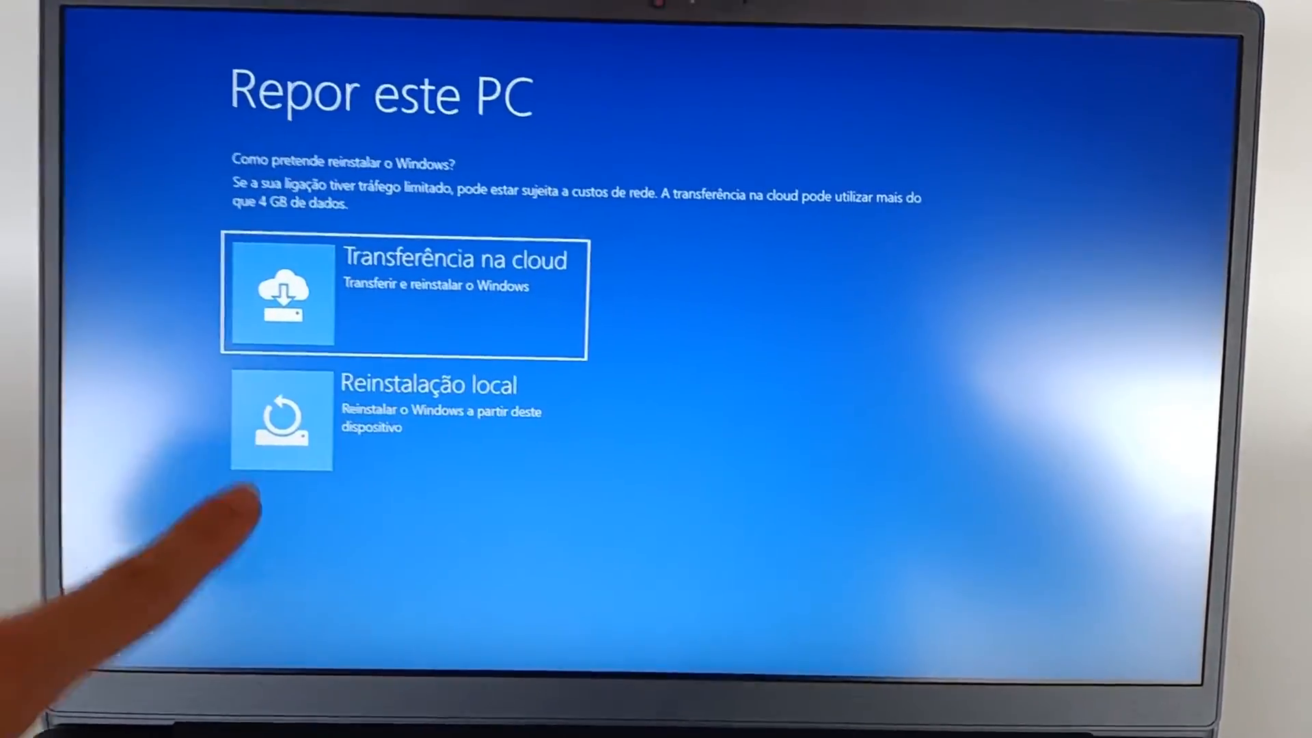
Pick Reinstalação local as the method for reinstalling Windows.
left_click(466, 416)
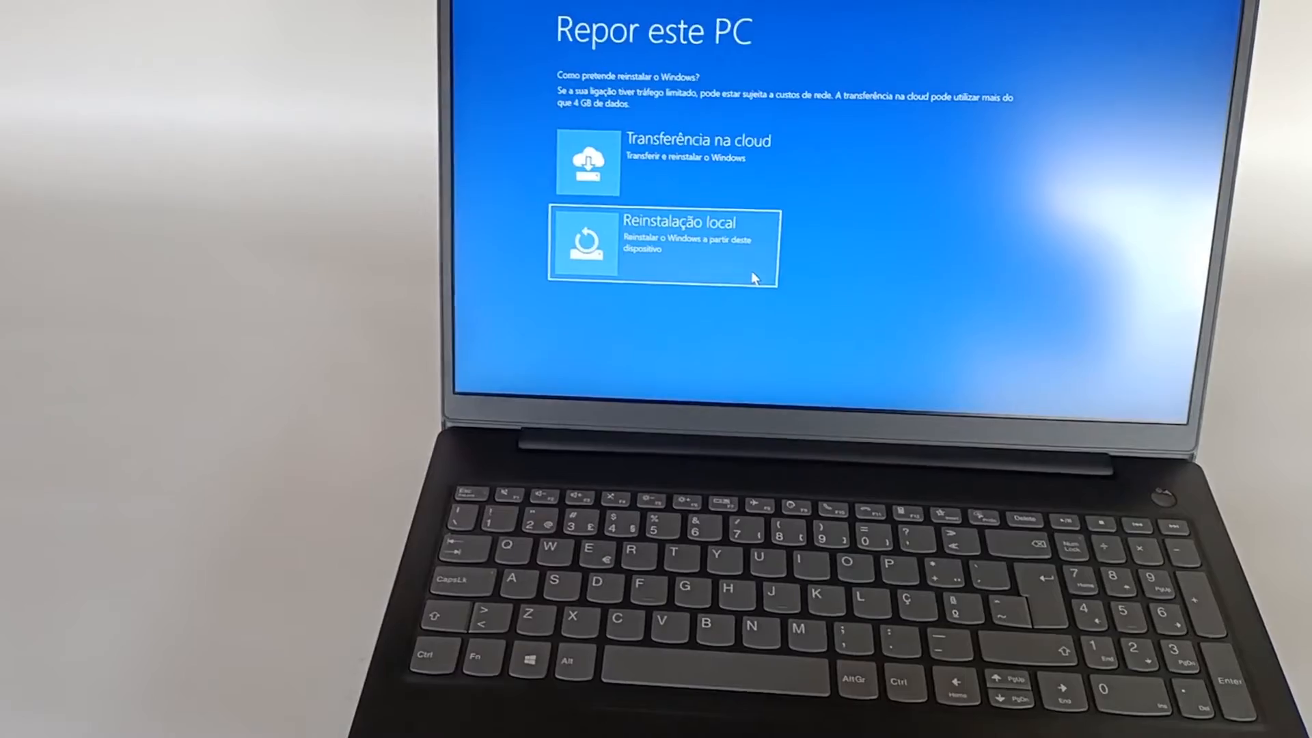
left_click(661, 243)
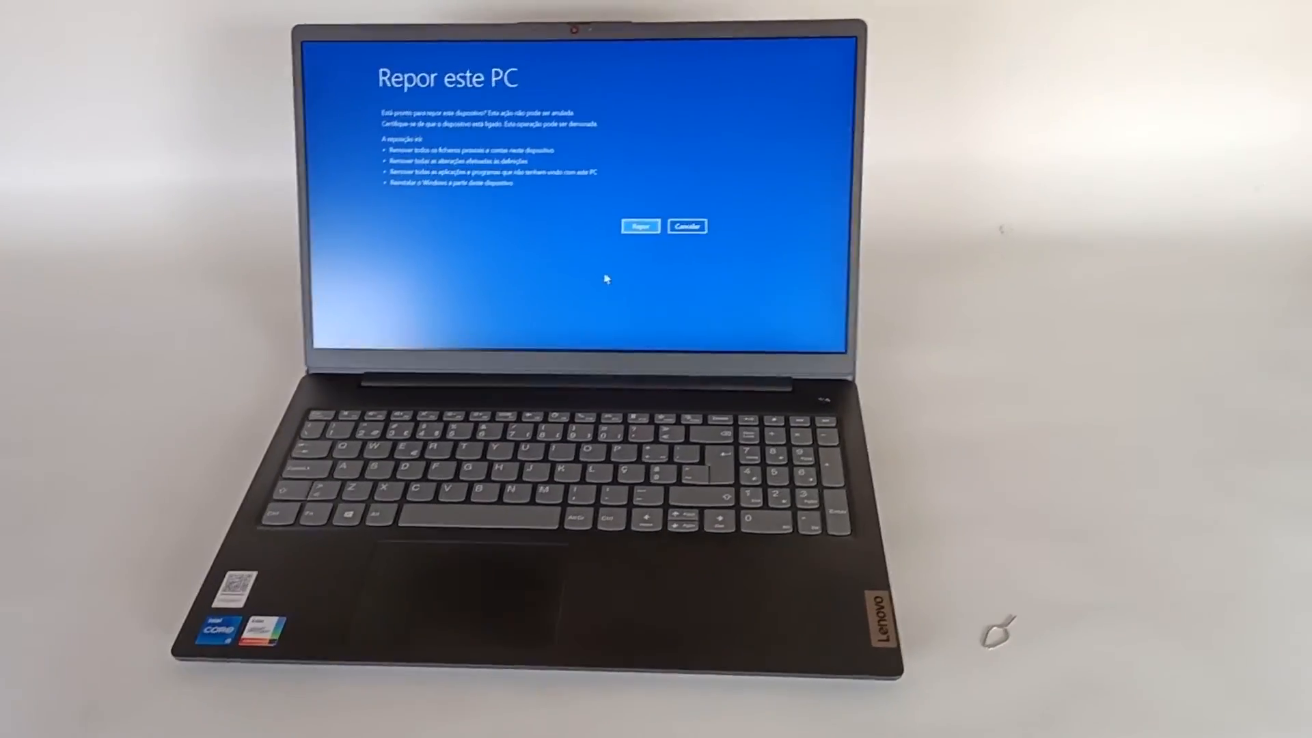
Confirm the reset so Windows begins reinstalling, reaching 23% complete.
left_click(639, 225)
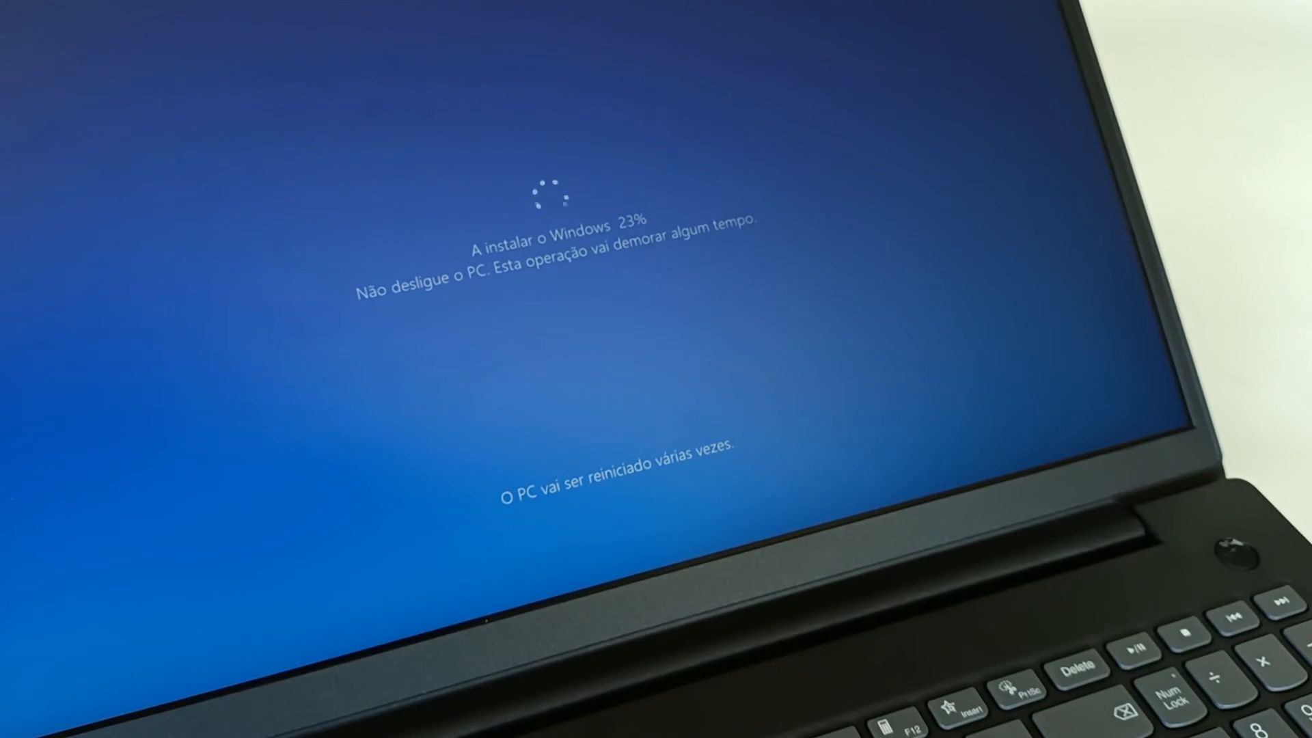